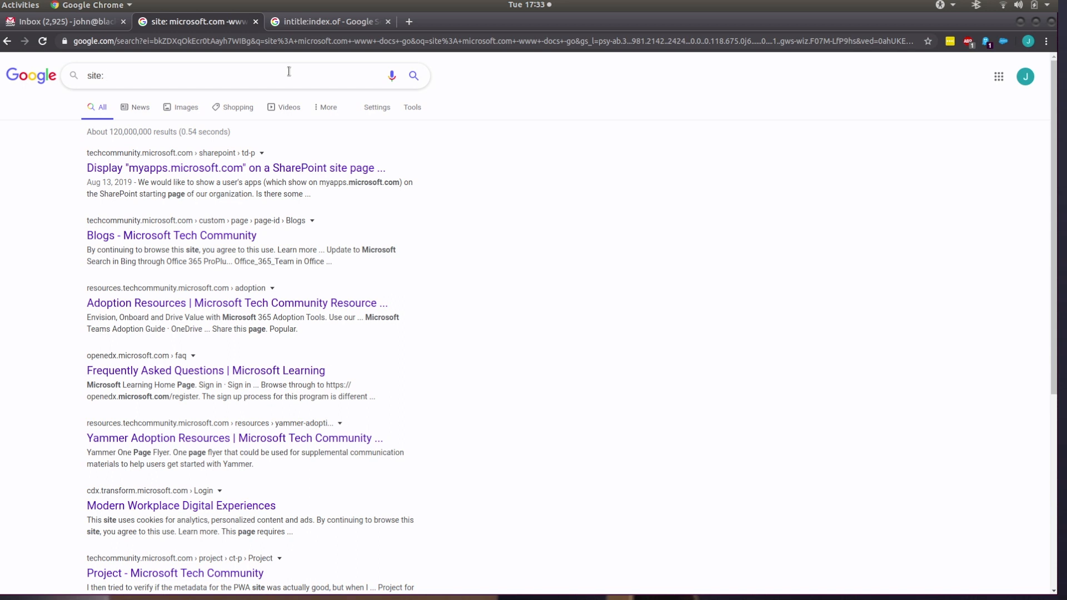
- Search Google for 'site microsoft.com cats' to find Microsoft pages about cats
{"action": "type", "text": "microsoft.com"}
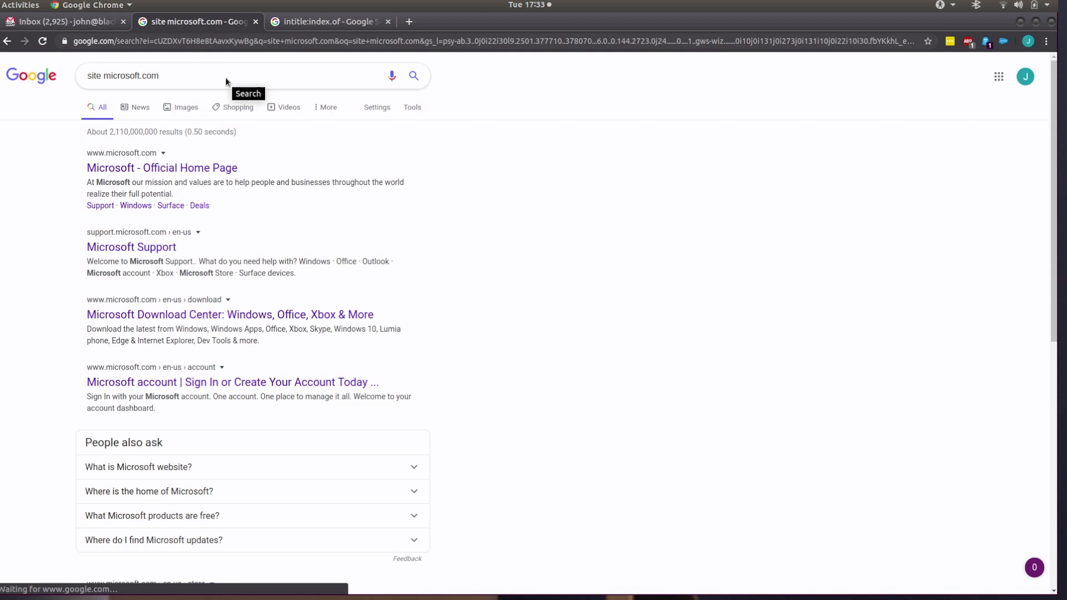
{"action": "left_click", "coordinate": [226, 76]}
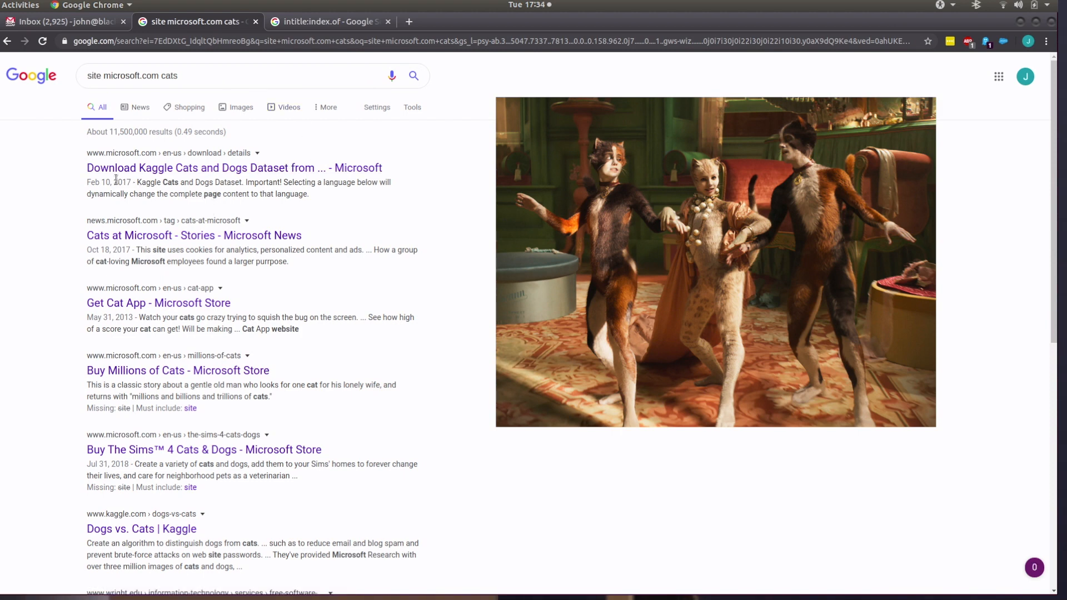
{"action": "mouse_move", "coordinate": [257, 192]}
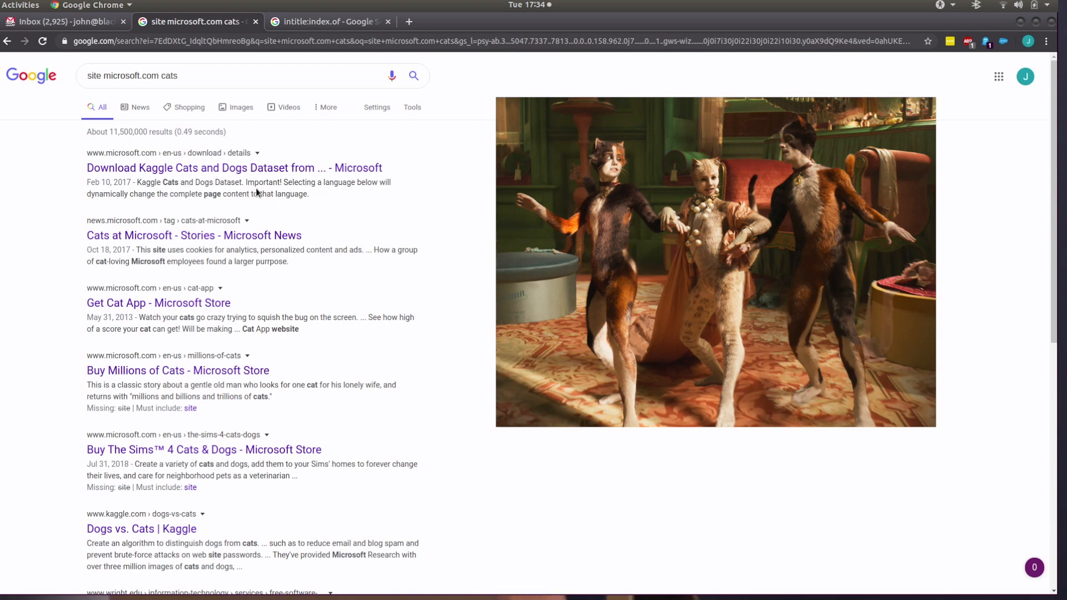
{"action": "mouse_move", "coordinate": [286, 217]}
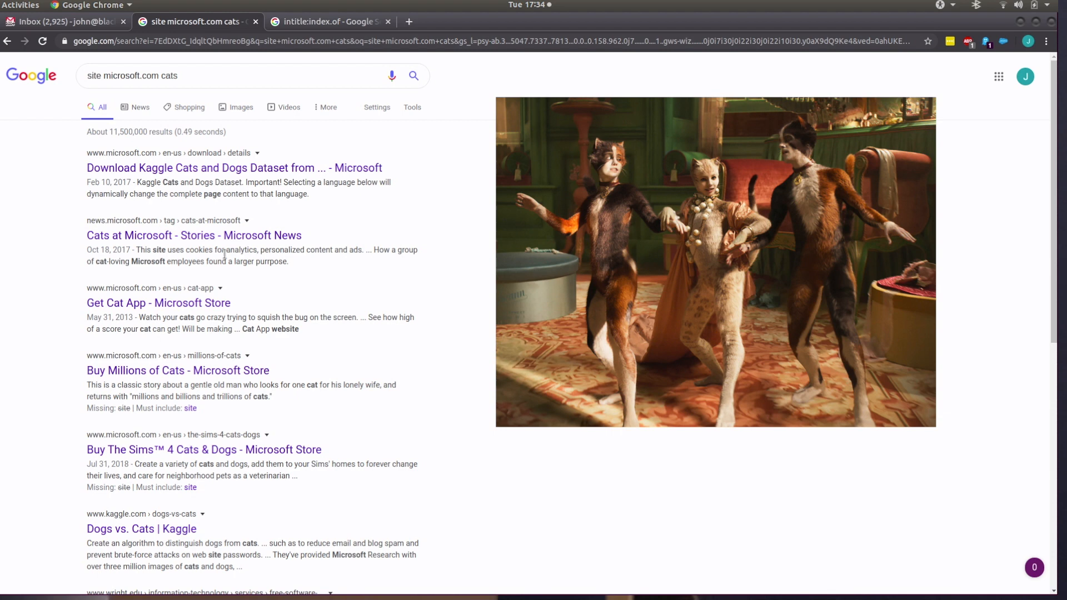
{"action": "mouse_move", "coordinate": [230, 100]}
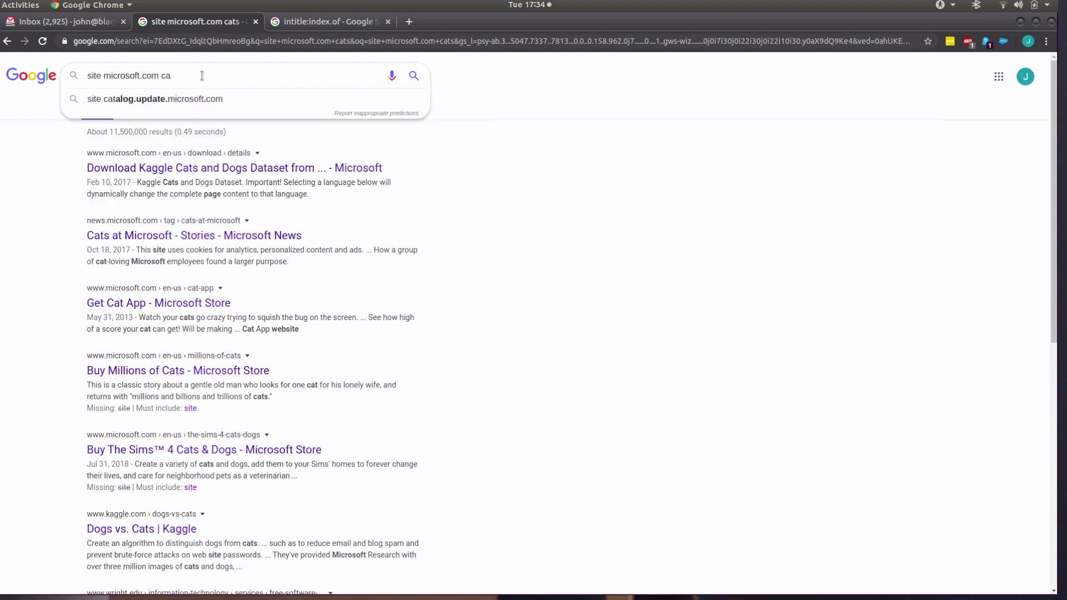
- Rerun 'site microsoft.com' without the 'doc' term, then edit the query to 'site: microsoft.com'
{"action": "type", "text": "doc"}
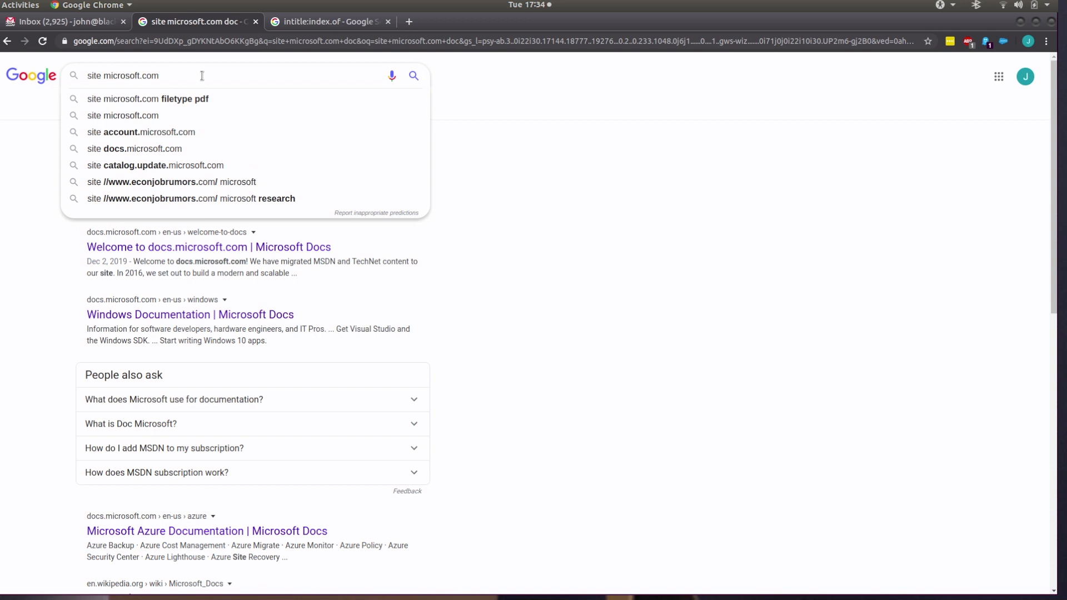
{"action": "key", "text": "Enter"}
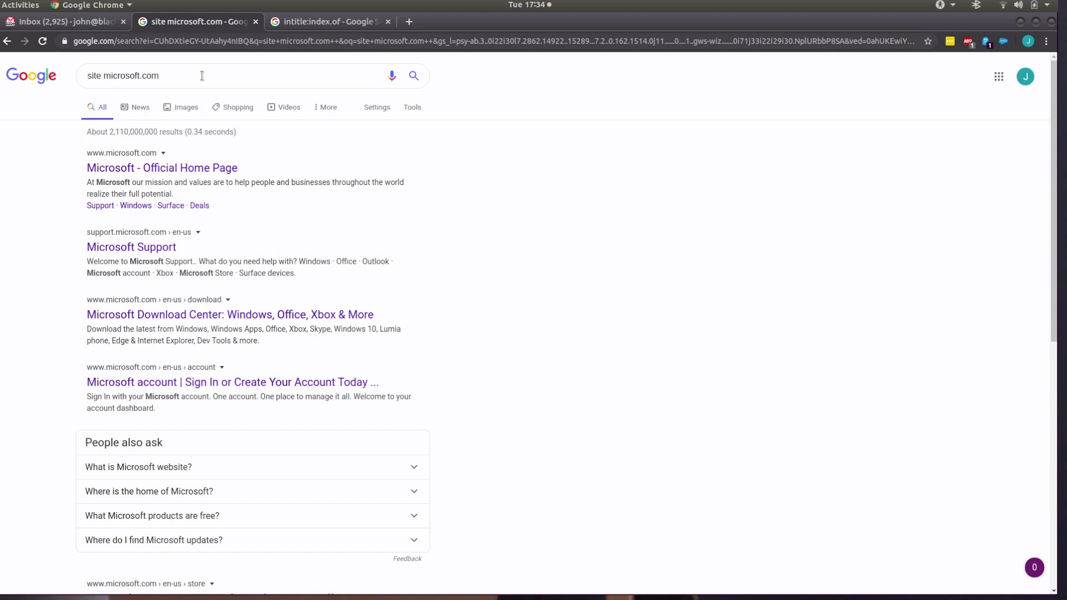
{"action": "left_click", "coordinate": [202, 76]}
{"action": "type", "text": ":"}
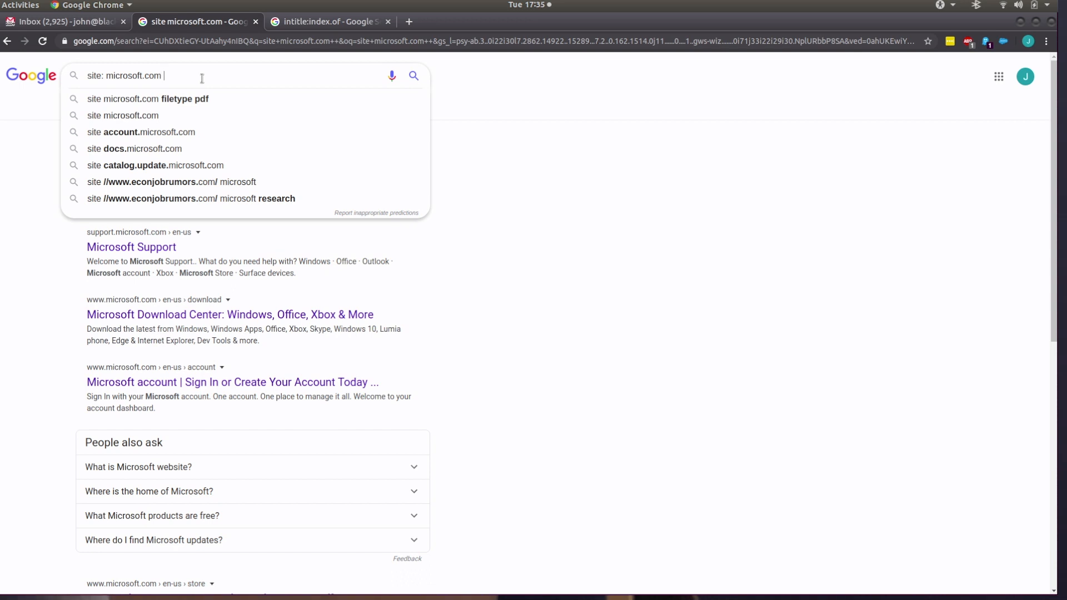
- Exclude the www and docs subdomains from the query and bring up the first result's link menu
{"action": "type", "text": "-www"}
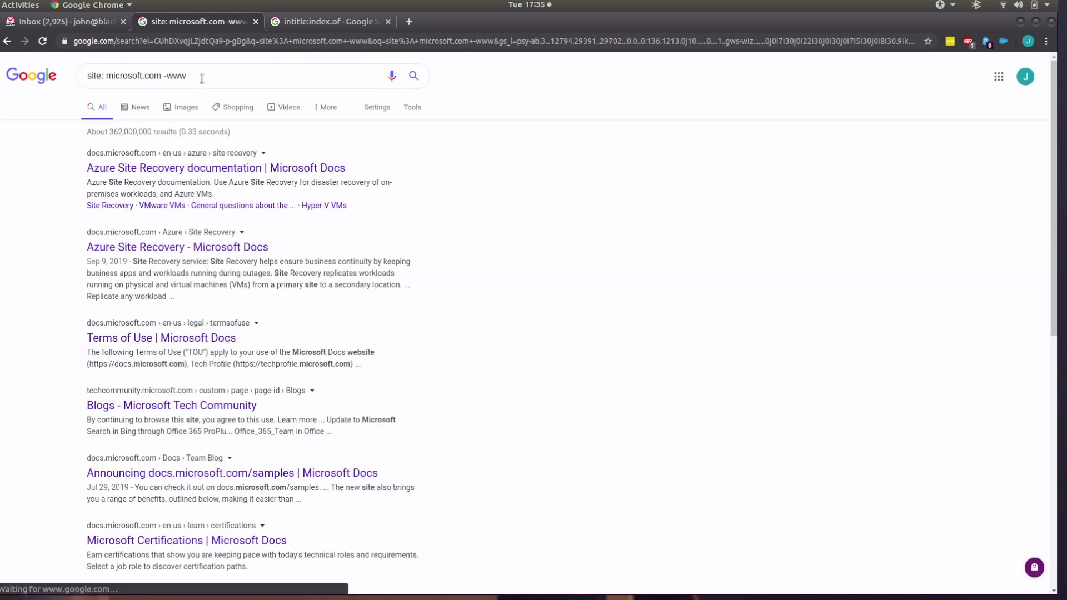
{"action": "left_click", "coordinate": [202, 76]}
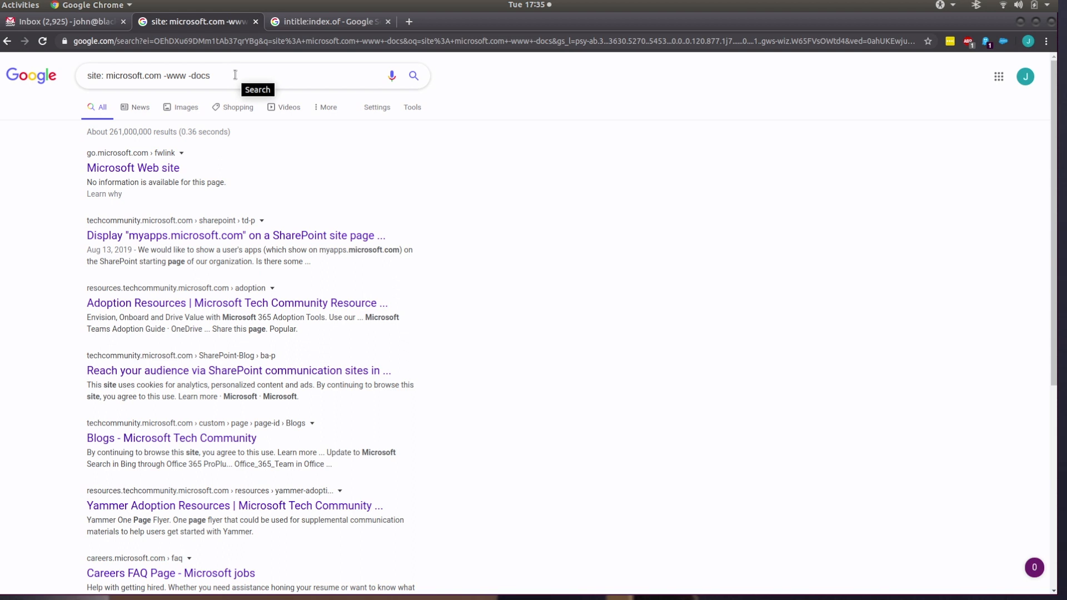
{"action": "right_click", "coordinate": [133, 168]}
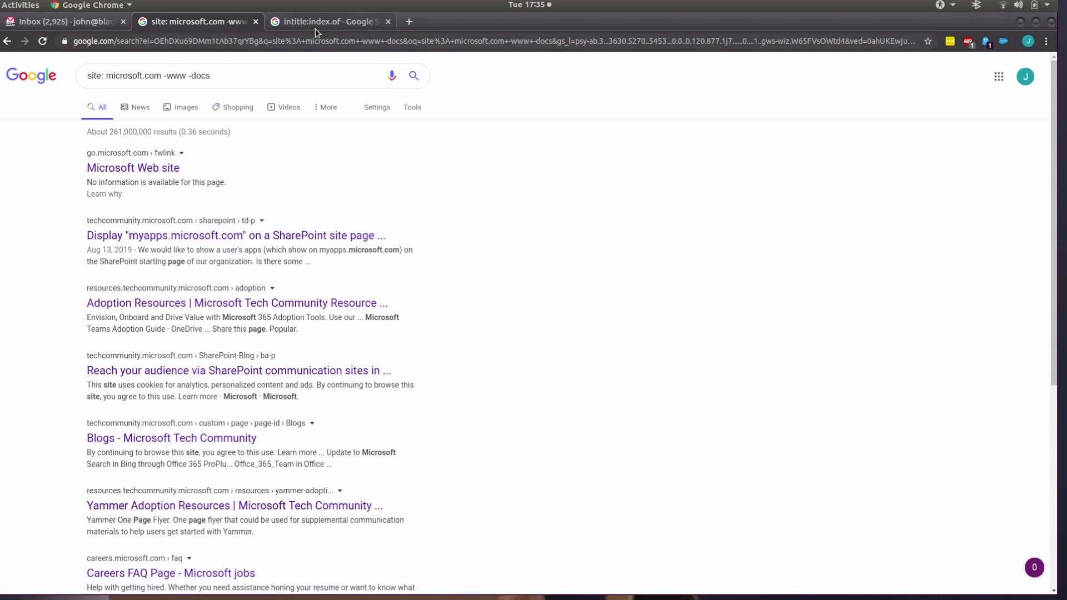
{"action": "right_click", "coordinate": [133, 168]}
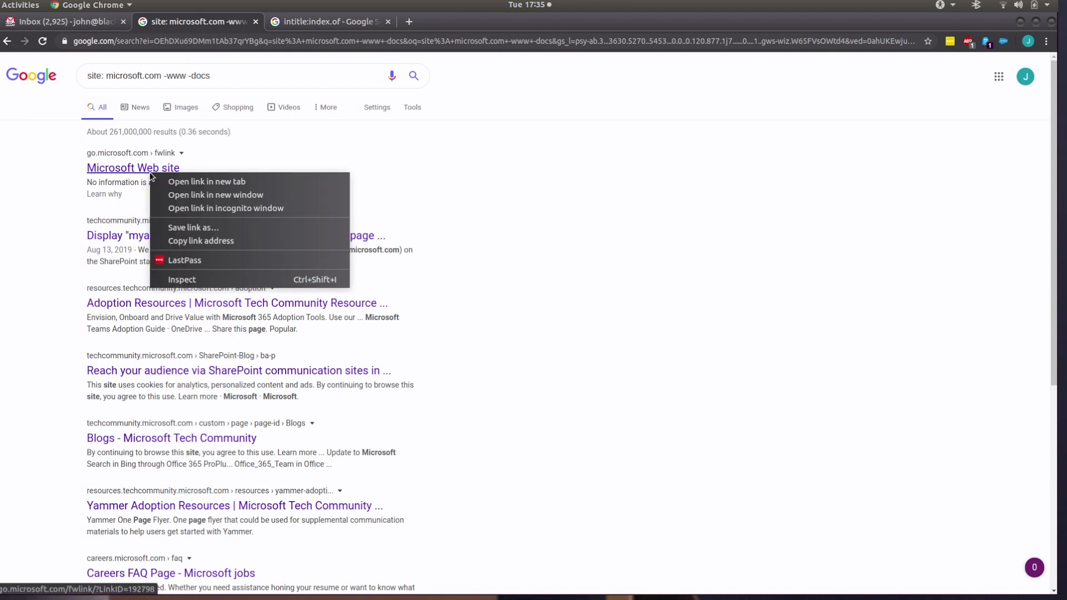
- Open the go.microsoft.com result in a new tab and return to the search results
{"action": "left_click", "coordinate": [206, 181]}
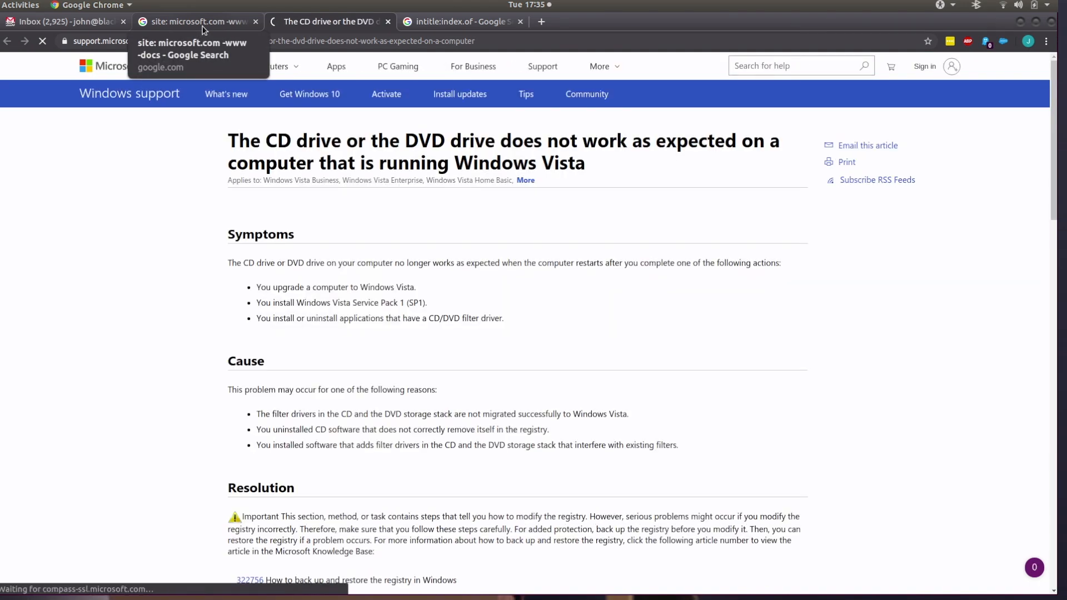
{"action": "left_click", "coordinate": [197, 22]}
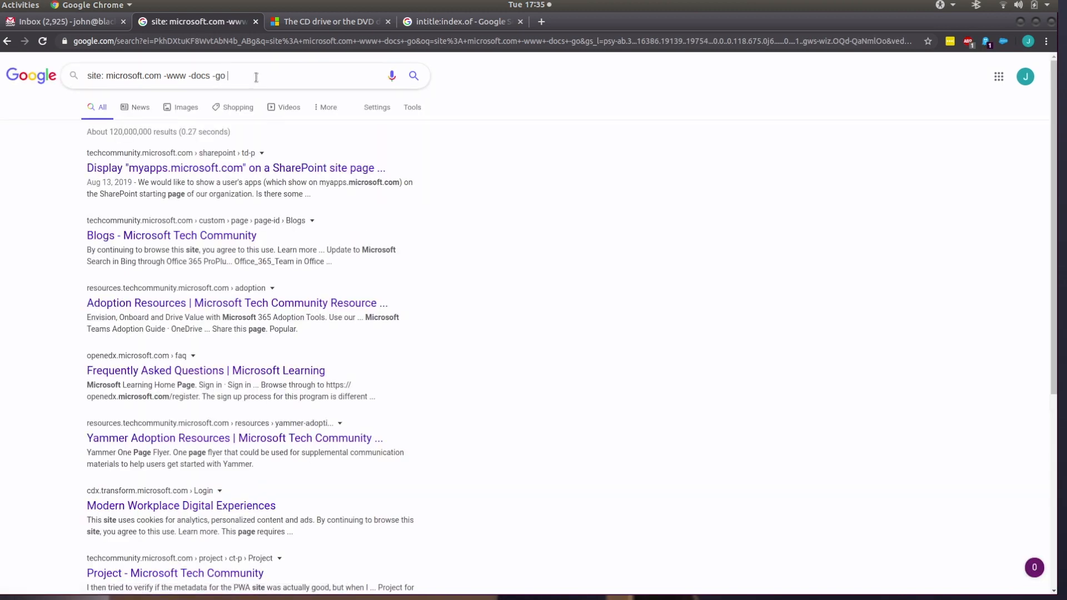
- Add '-t' and '-sup' exclusions, then view the Microsoft CD/DVD drive support article tab
{"action": "type", "text": "-techcomunity"}
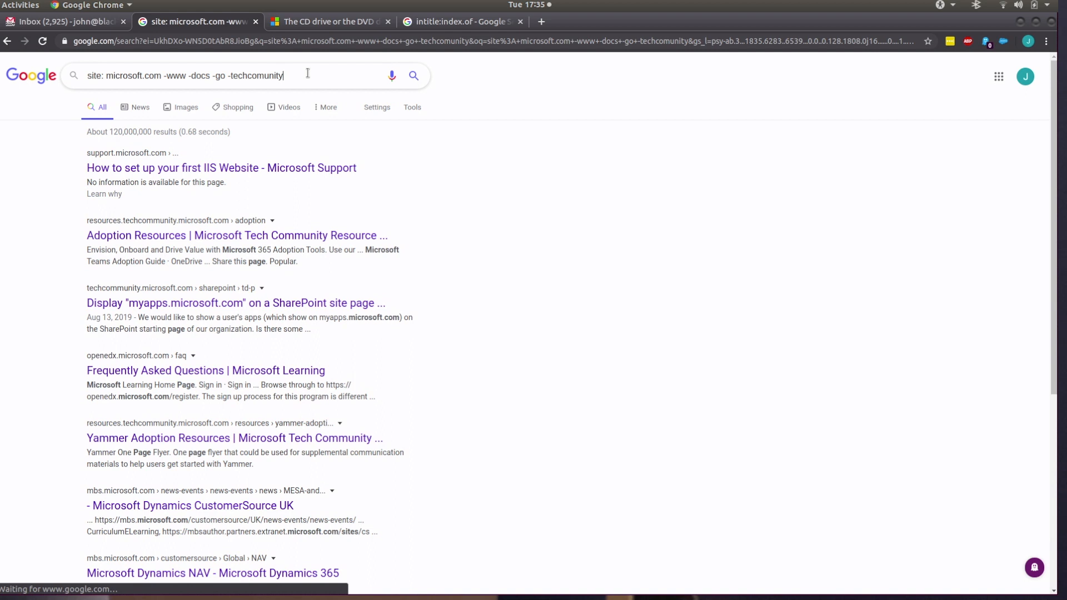
{"action": "type", "text": "-support"}
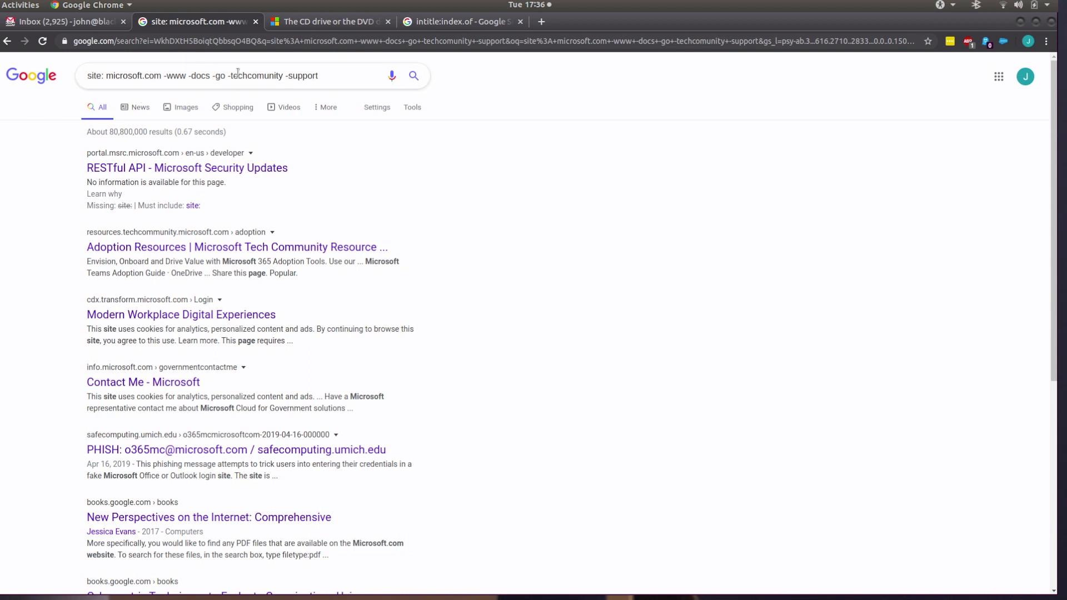
{"action": "mouse_move", "coordinate": [337, 83]}
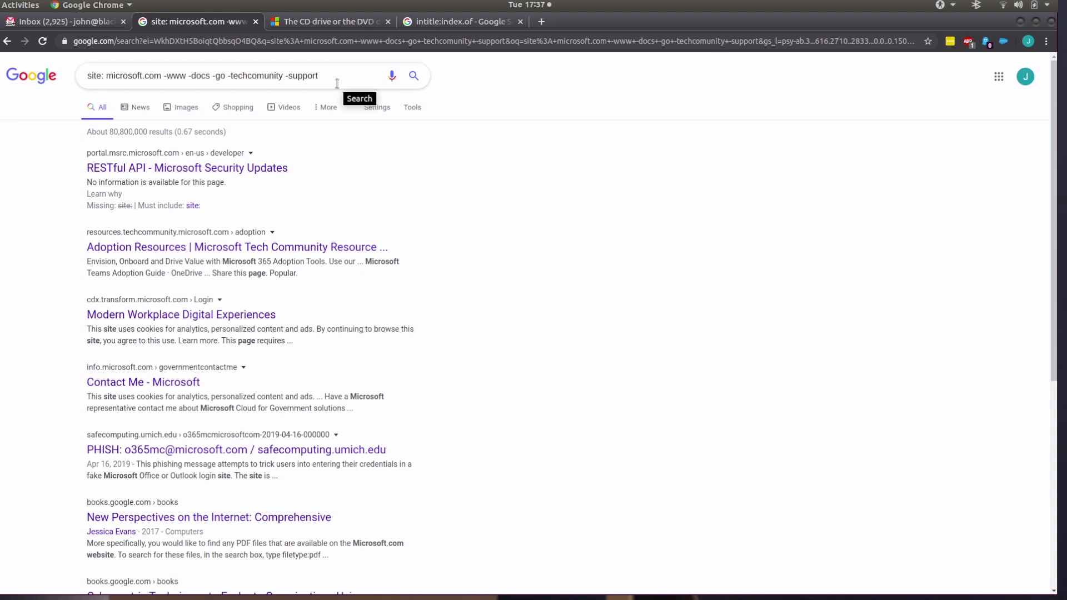
{"action": "left_click", "coordinate": [329, 21]}
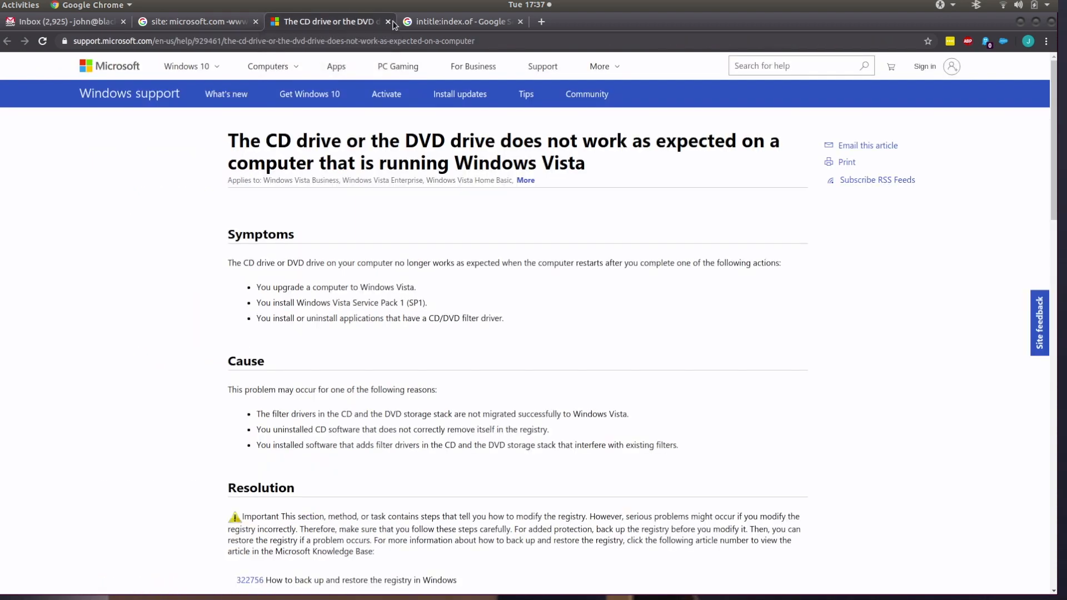
- Close the CD drive article tab and show the intitle:index.of results
{"action": "left_click", "coordinate": [386, 22]}
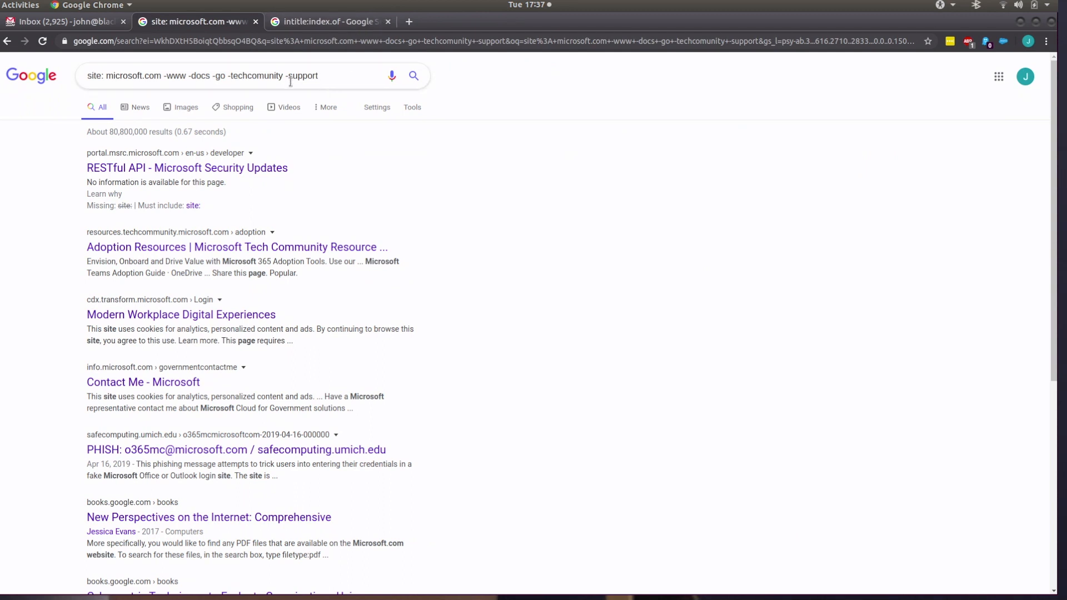
{"action": "left_click", "coordinate": [329, 21]}
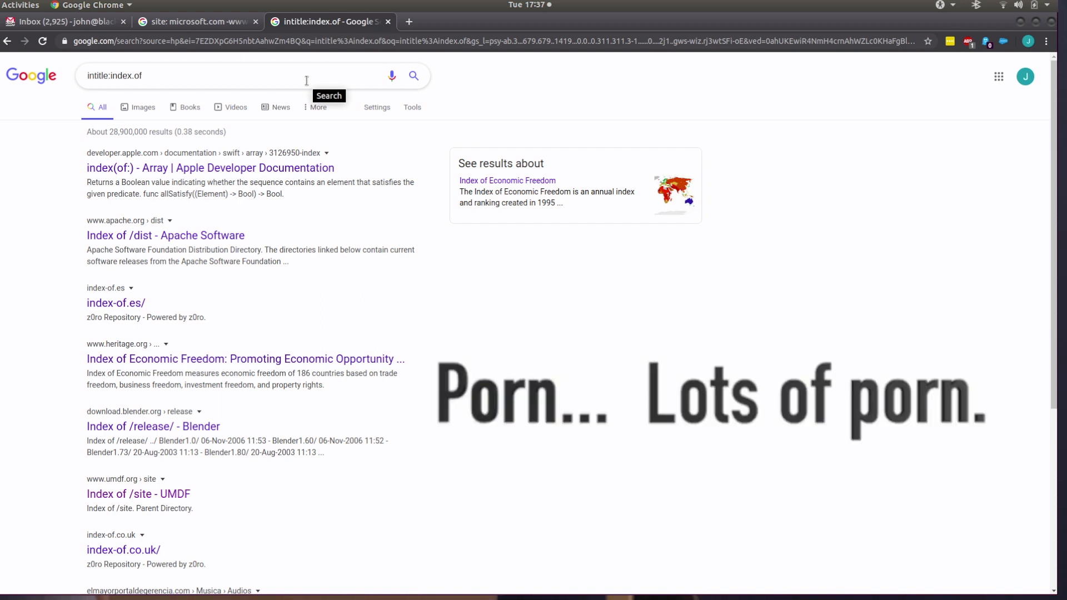
{"action": "mouse_move", "coordinate": [260, 168]}
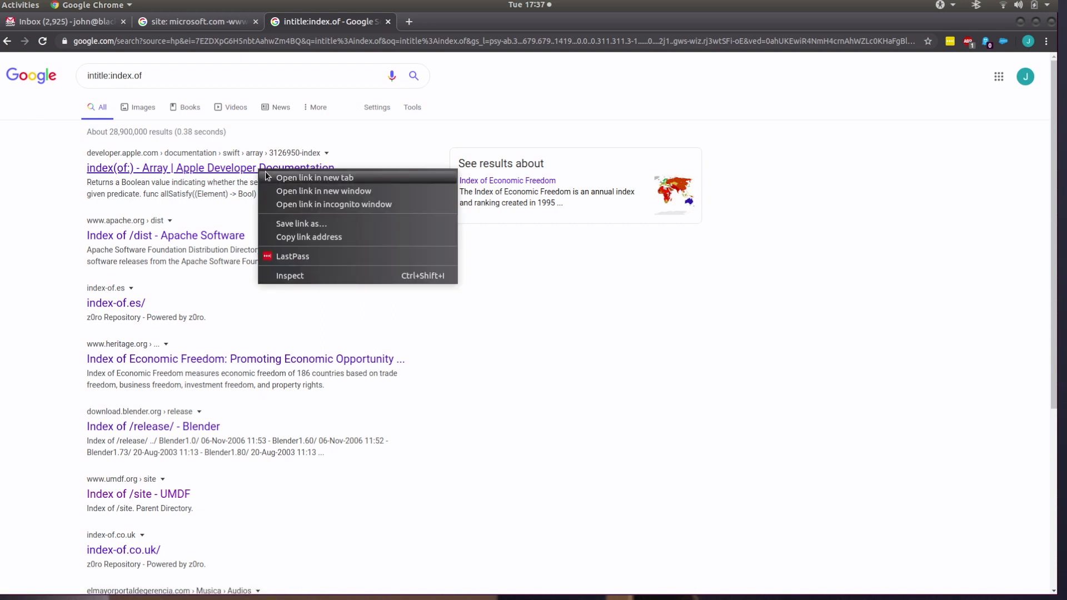
- Open the Apple index(of:) result in a new tab, then view it and the Apache /dist listing
{"action": "left_click", "coordinate": [315, 178]}
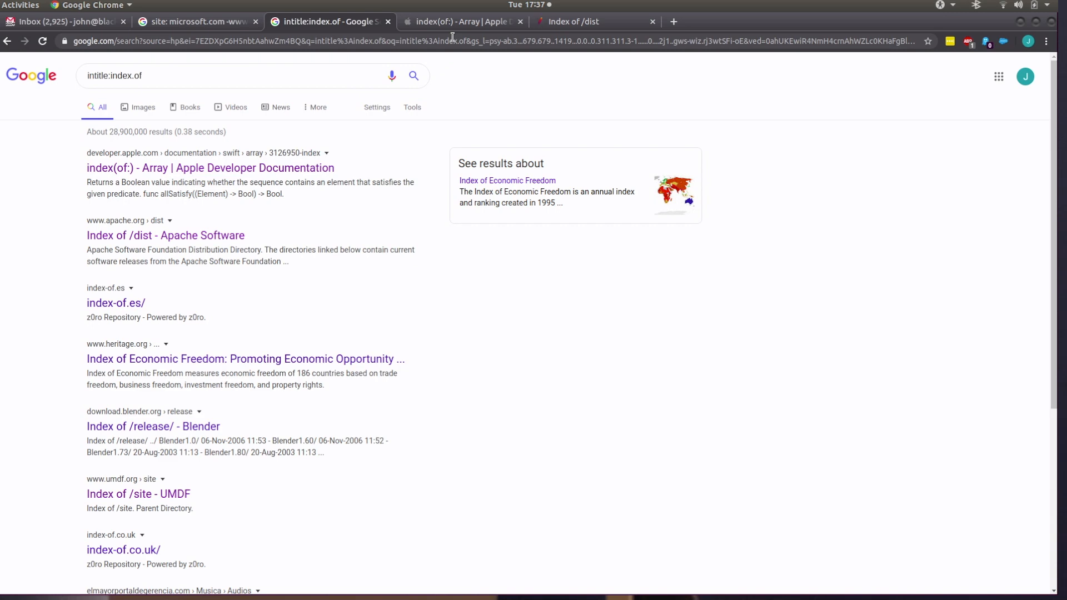
{"action": "left_click", "coordinate": [462, 22]}
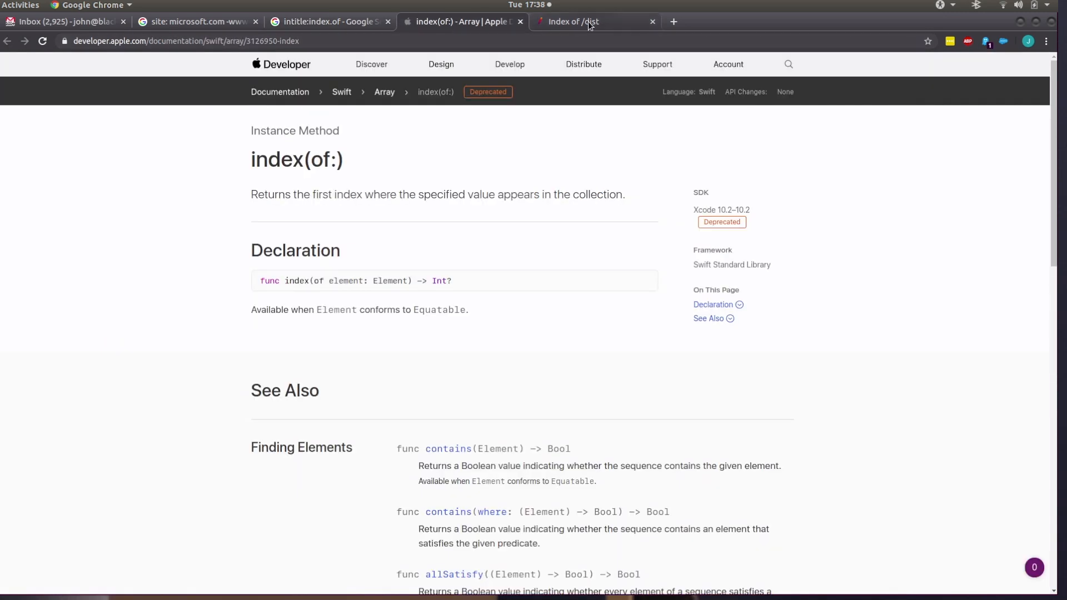
{"action": "left_click", "coordinate": [590, 22]}
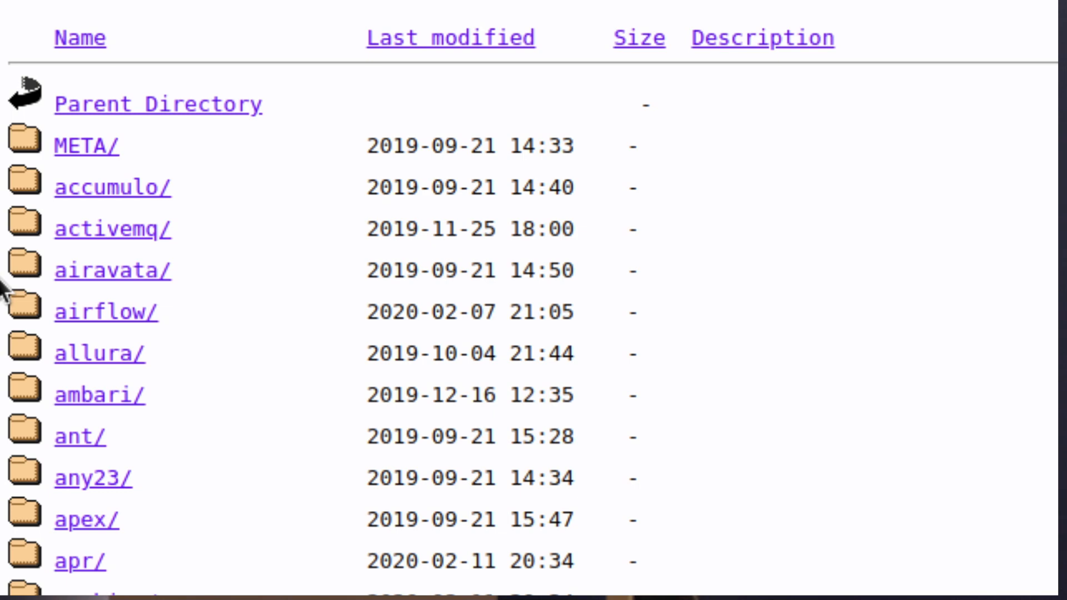
- Scroll the Apache /dist listing and open the chukwa project folder
{"action": "scroll", "scroll_direction": "up", "scroll_amount": 3}
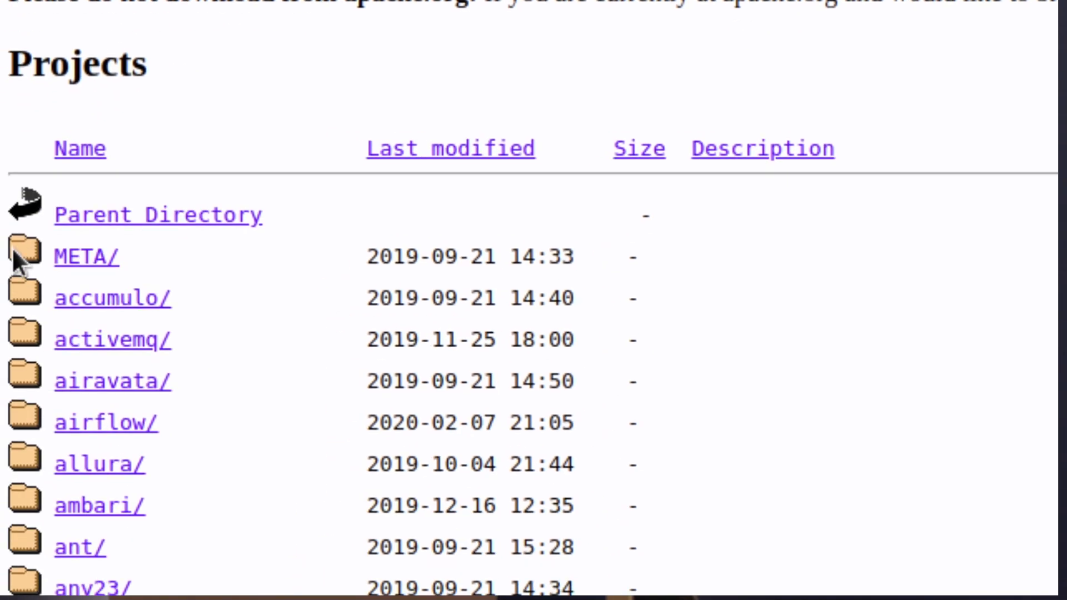
{"action": "scroll", "scroll_direction": "down", "scroll_amount": 3}
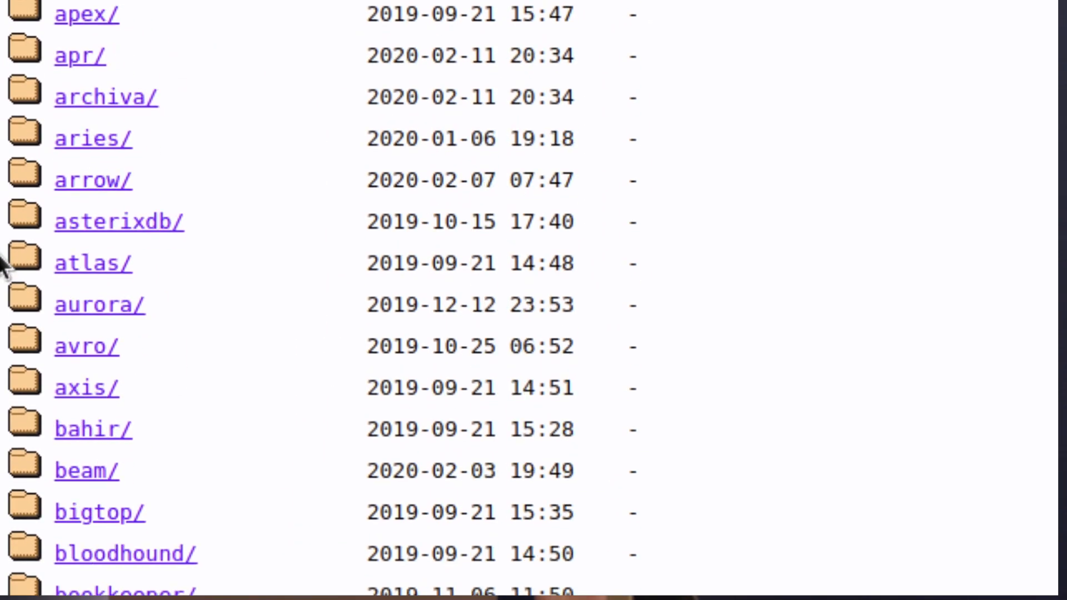
{"action": "scroll", "scroll_direction": "down", "scroll_amount": 3}
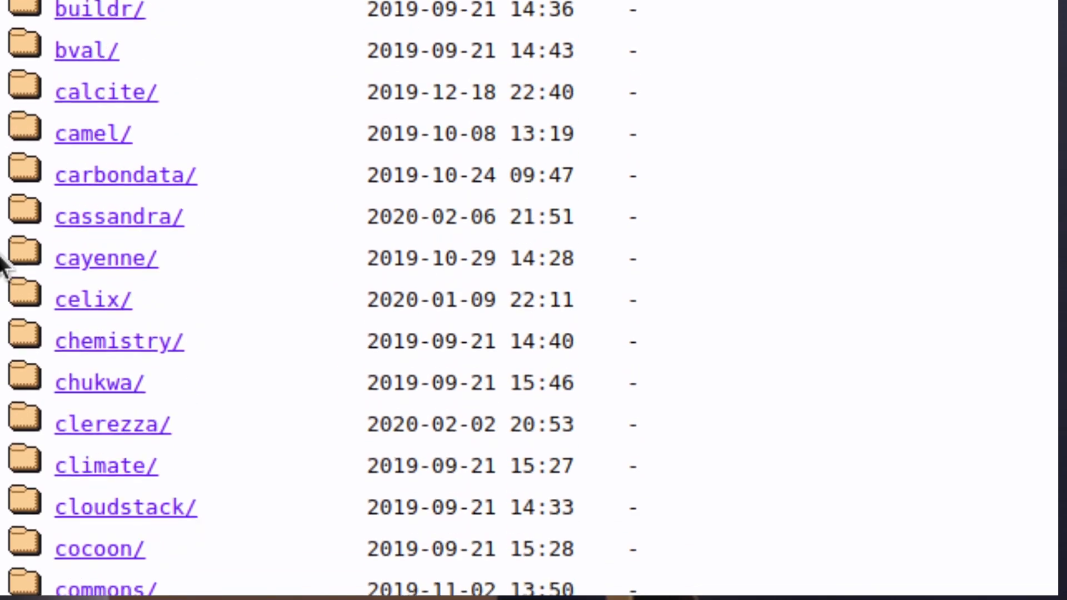
{"action": "scroll", "scroll_direction": "down", "scroll_amount": 3}
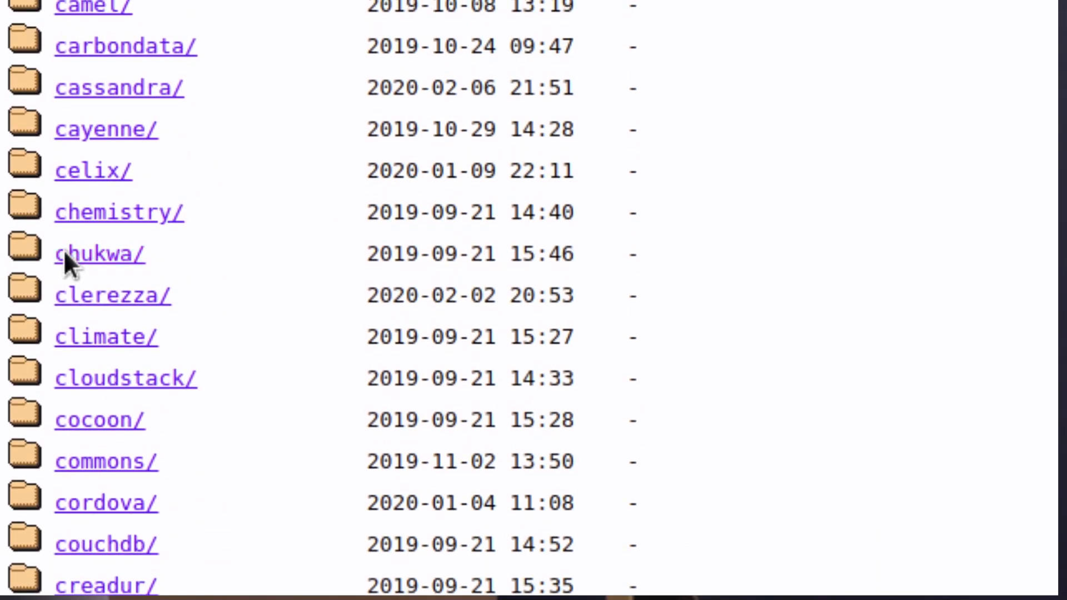
{"action": "left_click", "coordinate": [99, 253]}
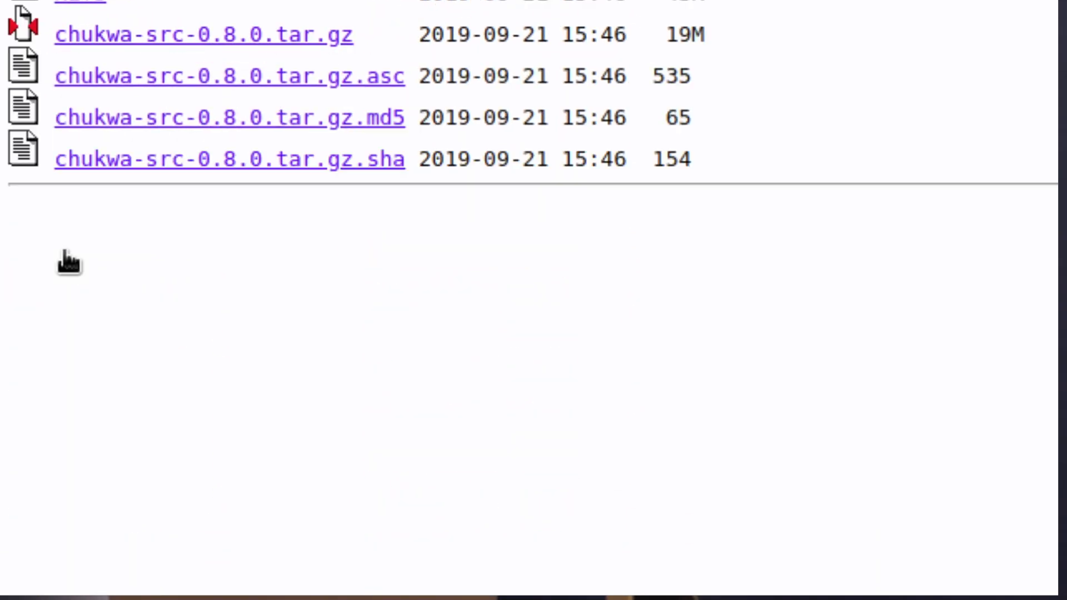
- Go back up to /dist, then return to the site:microsoft.com search results tab
{"action": "scroll", "scroll_direction": "up", "scroll_amount": 3}
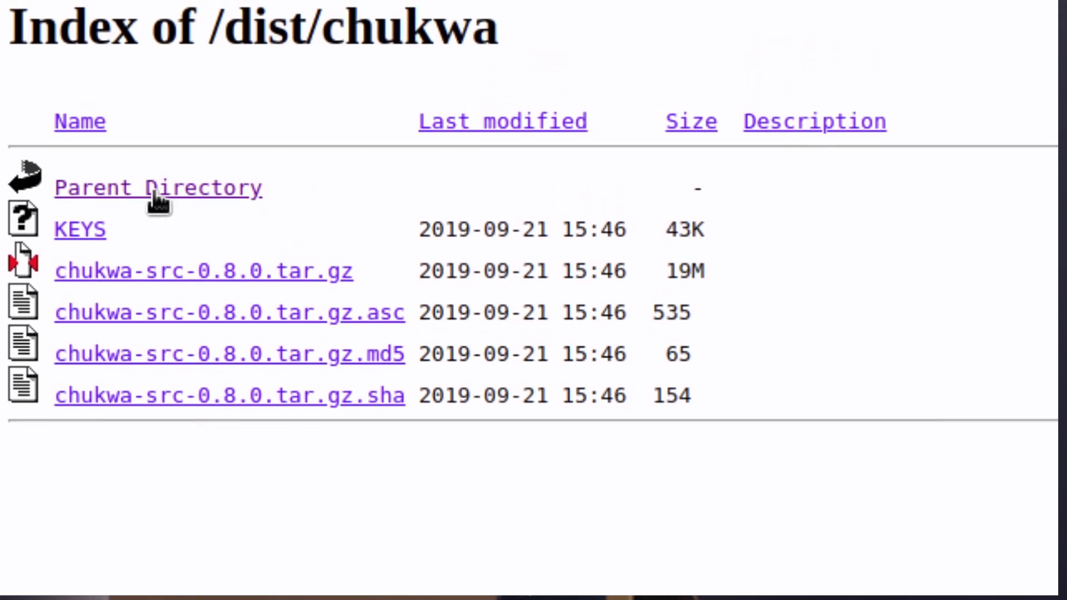
{"action": "left_click", "coordinate": [159, 187]}
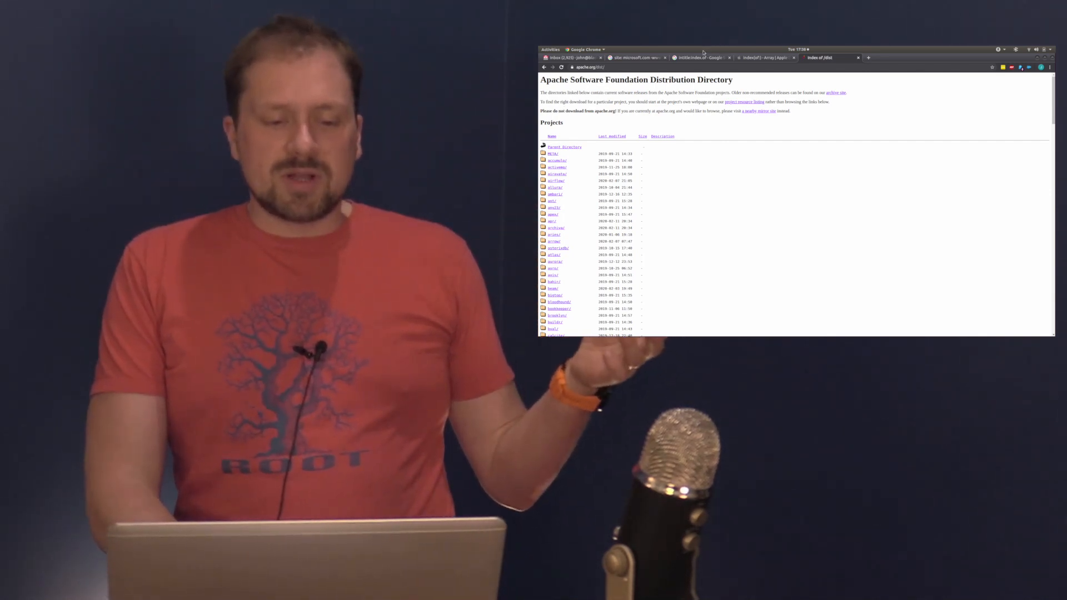
{"action": "left_click", "coordinate": [636, 58]}
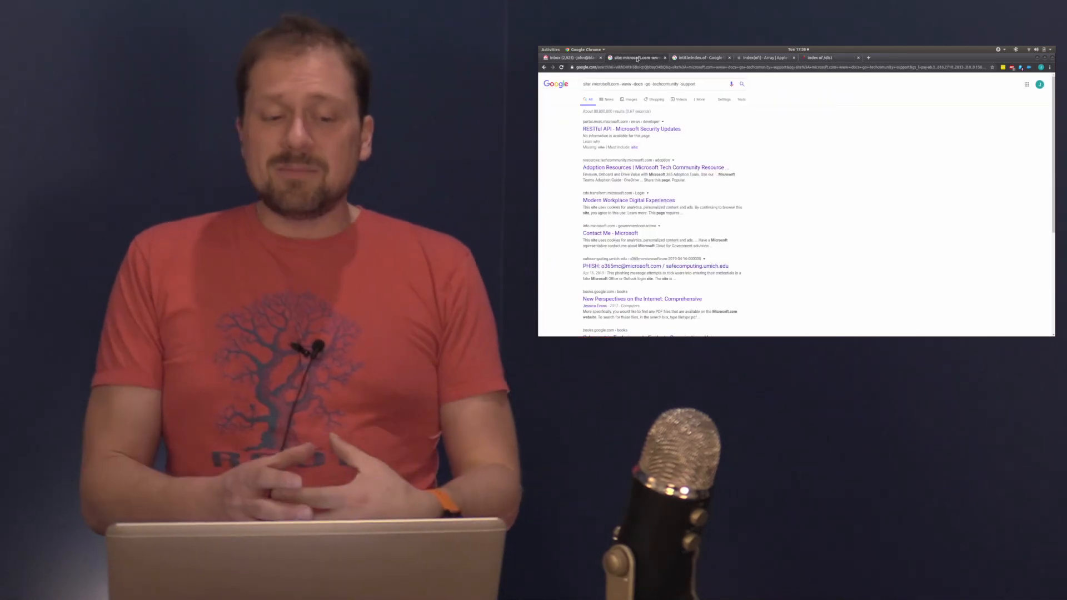